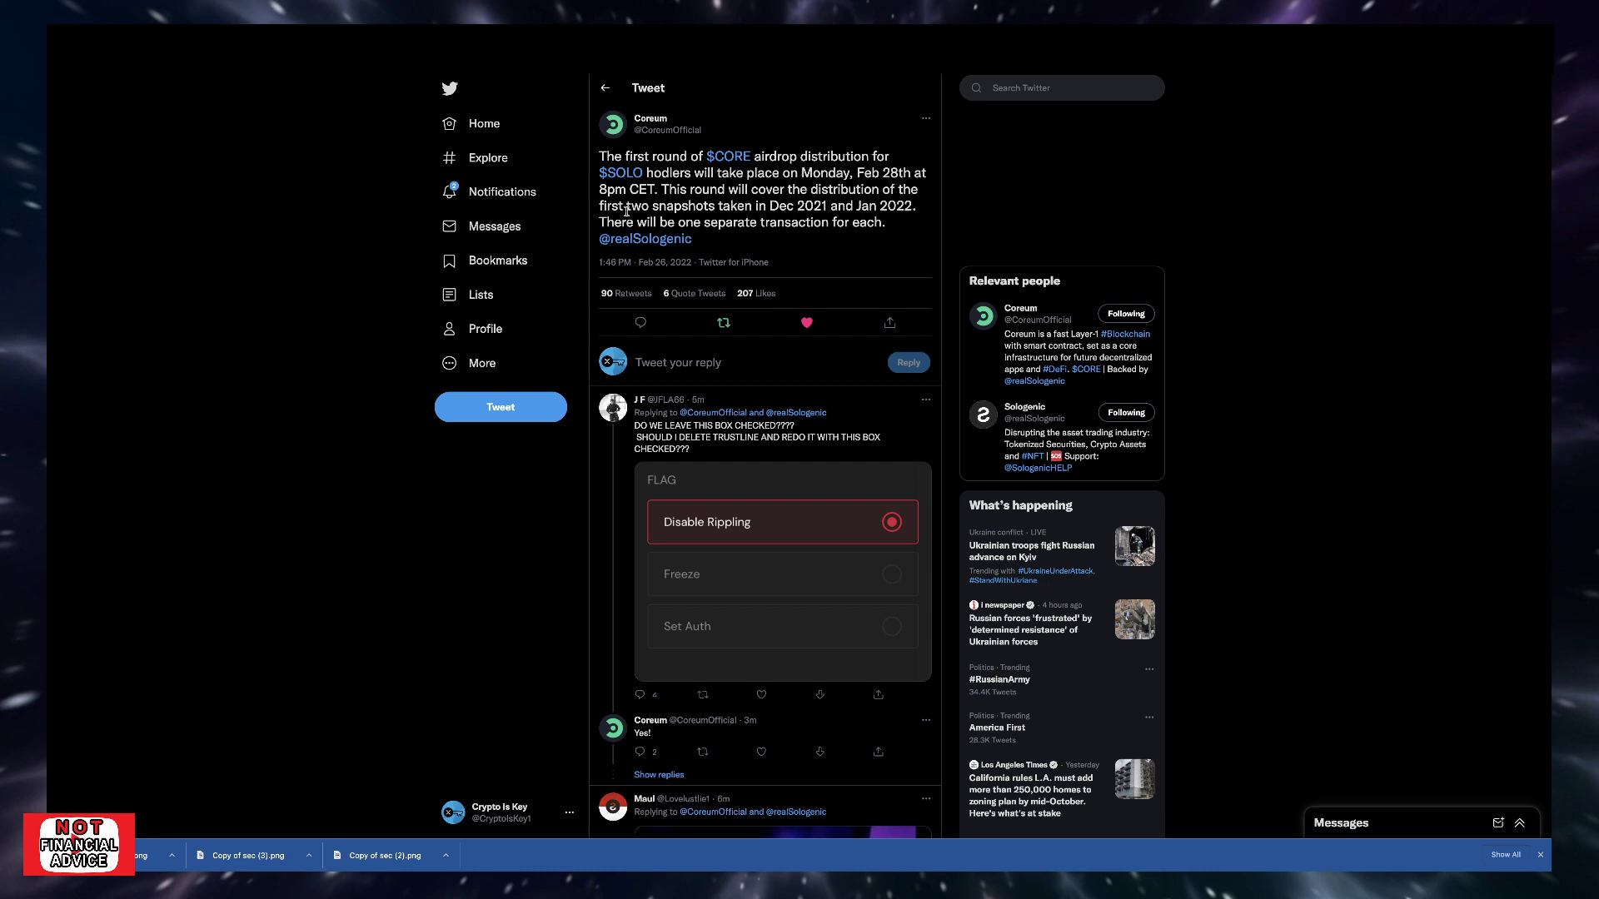
Open Coreum's 50,000 TrustLines reminder tweet and view its quoted guide video.
click(806, 322)
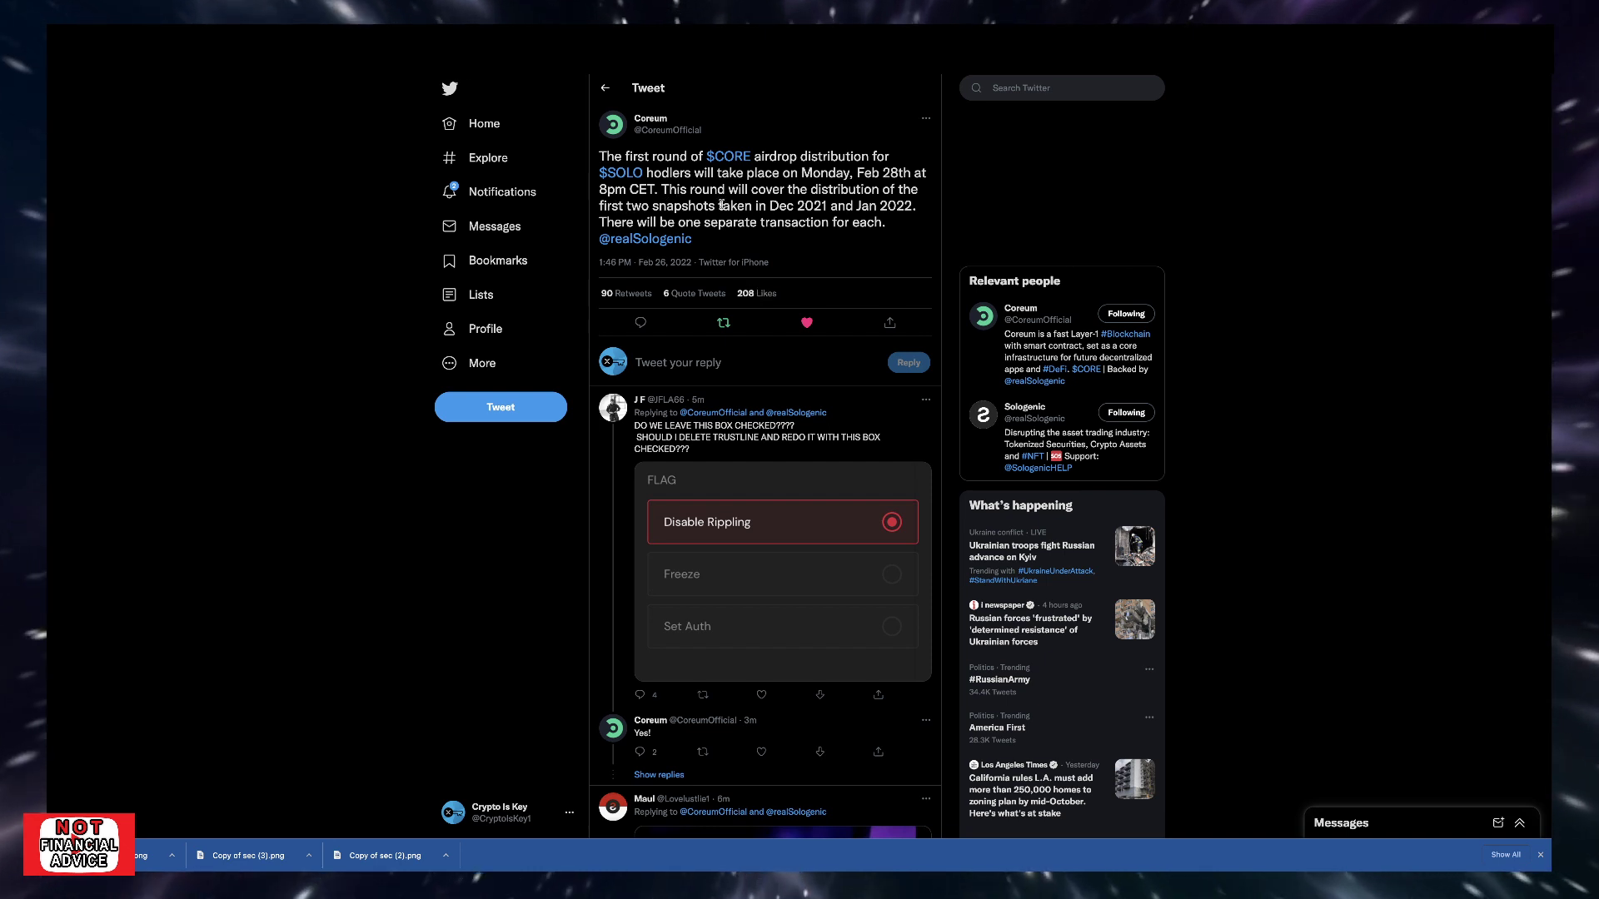
mouse_move(632, 218)
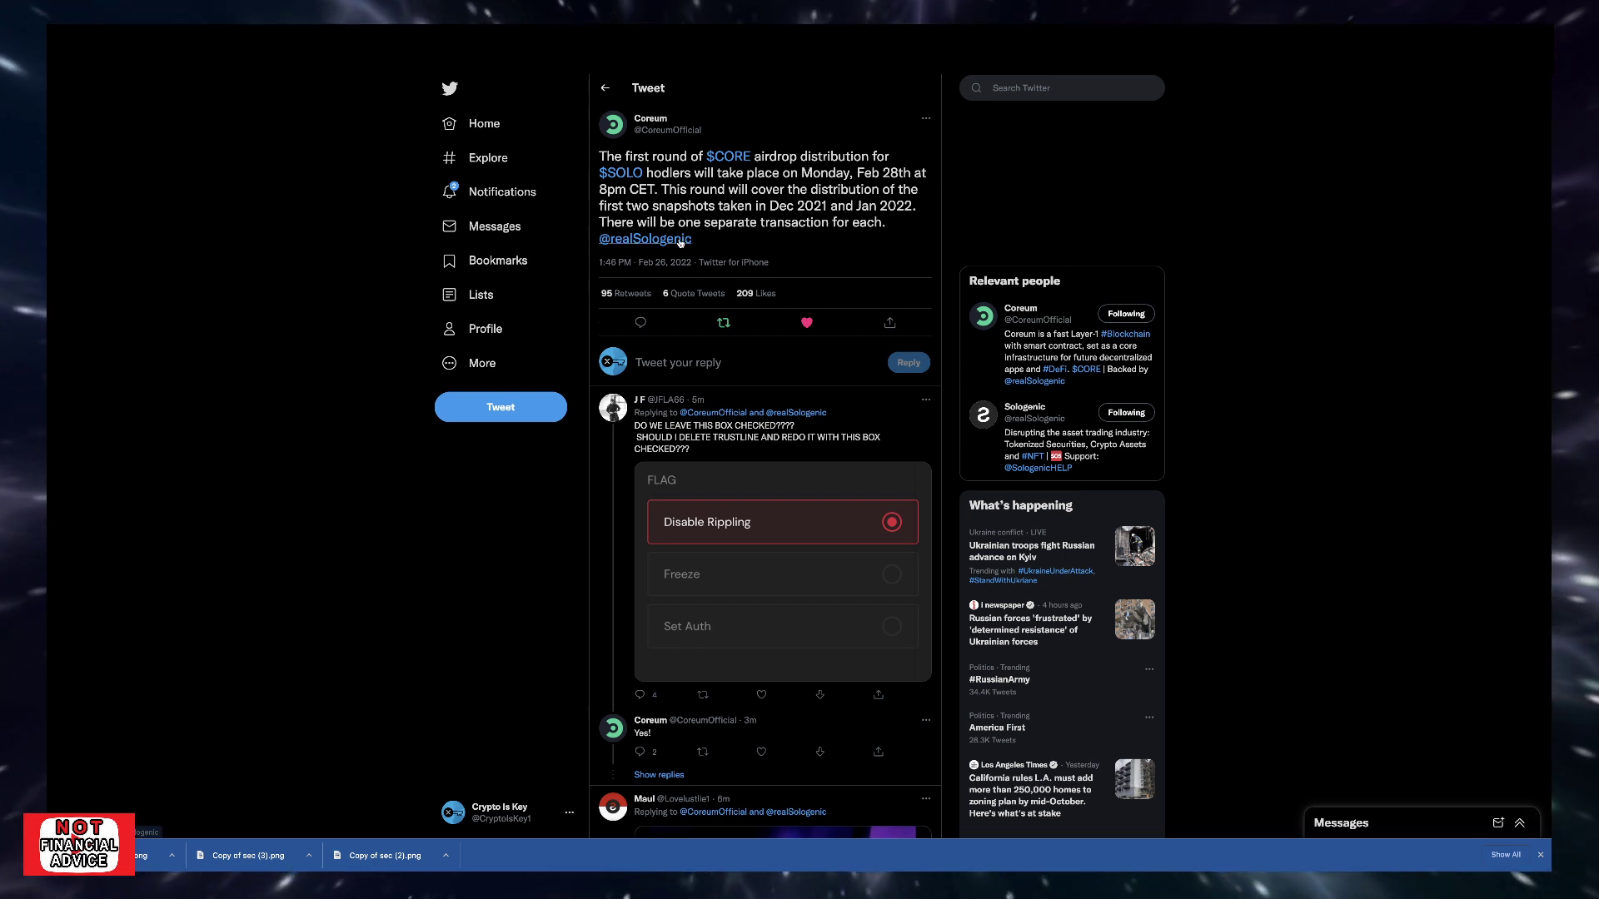
mouse_move(862, 242)
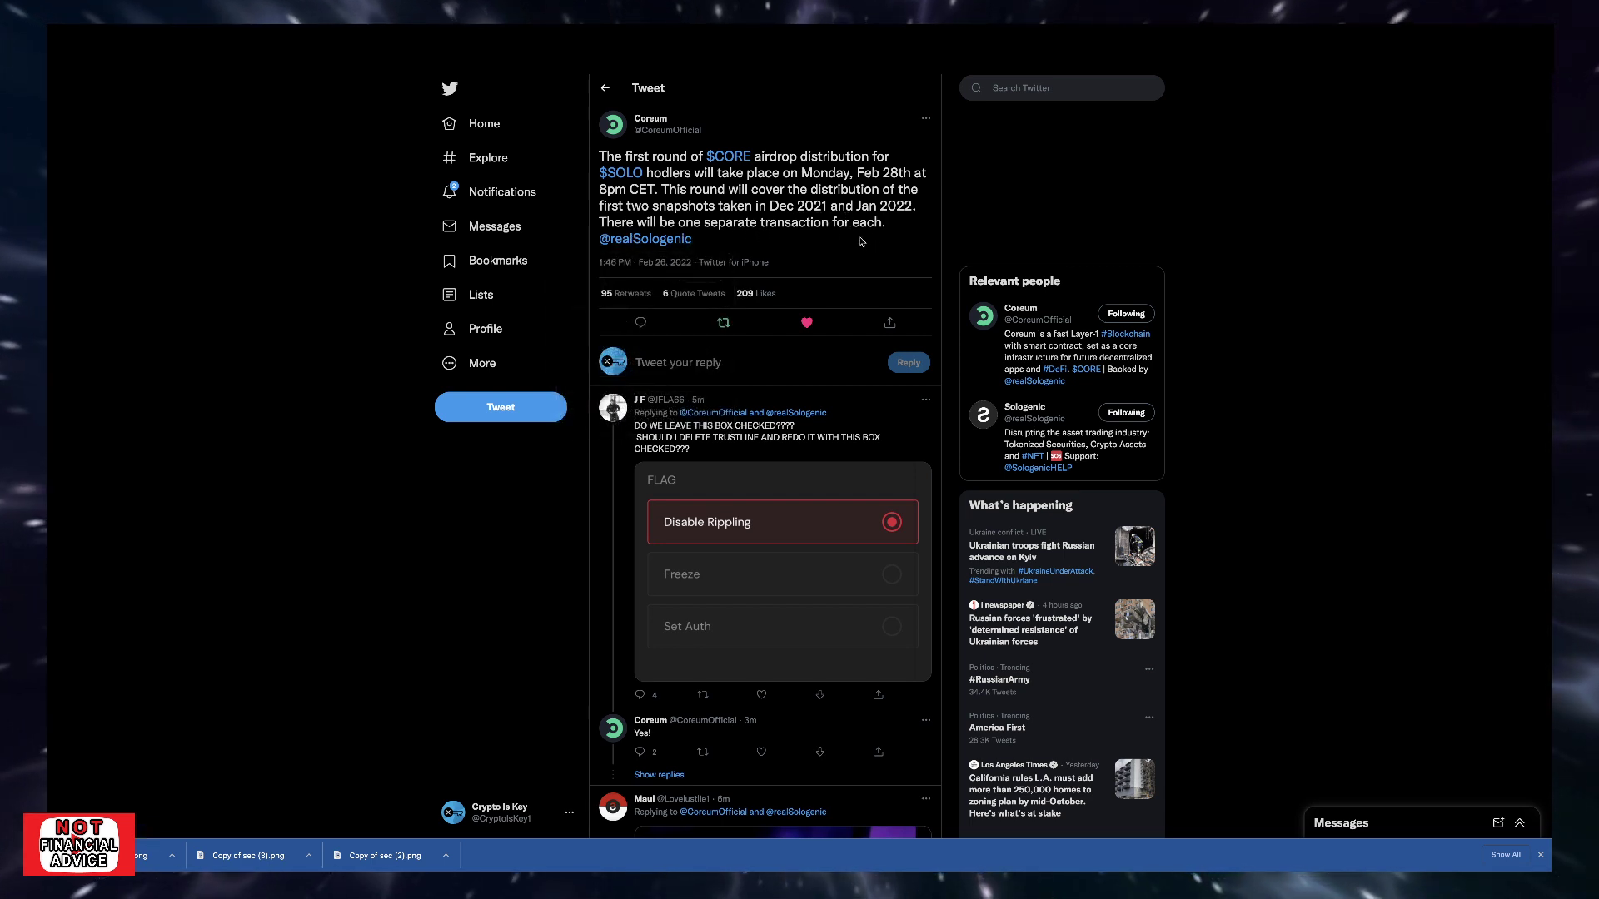
mouse_move(678, 260)
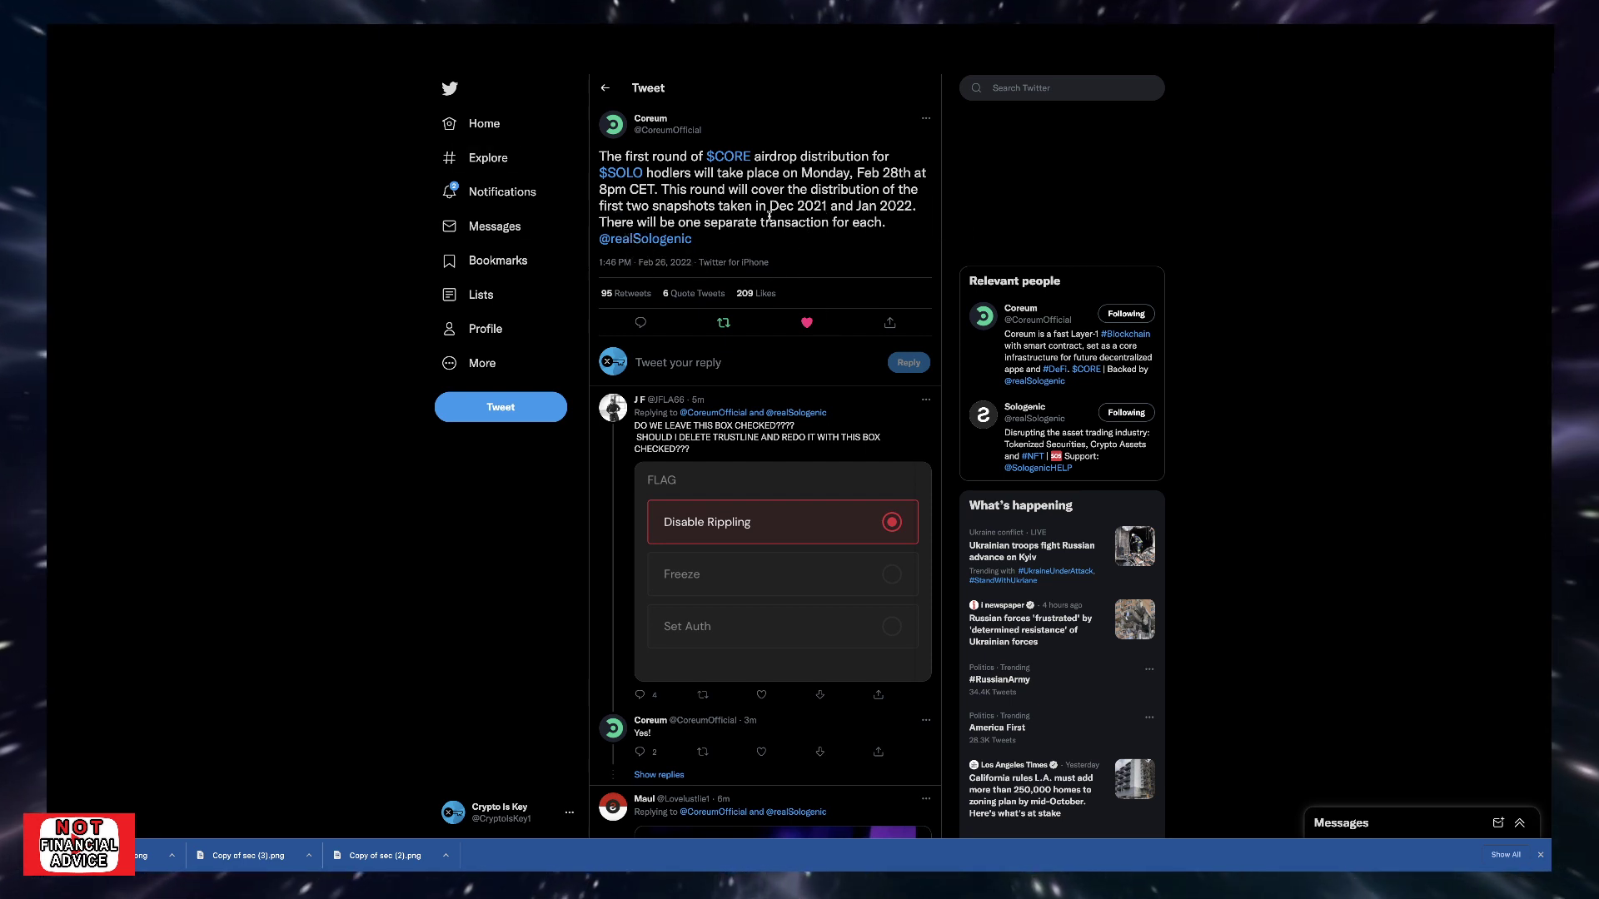
mouse_move(836, 248)
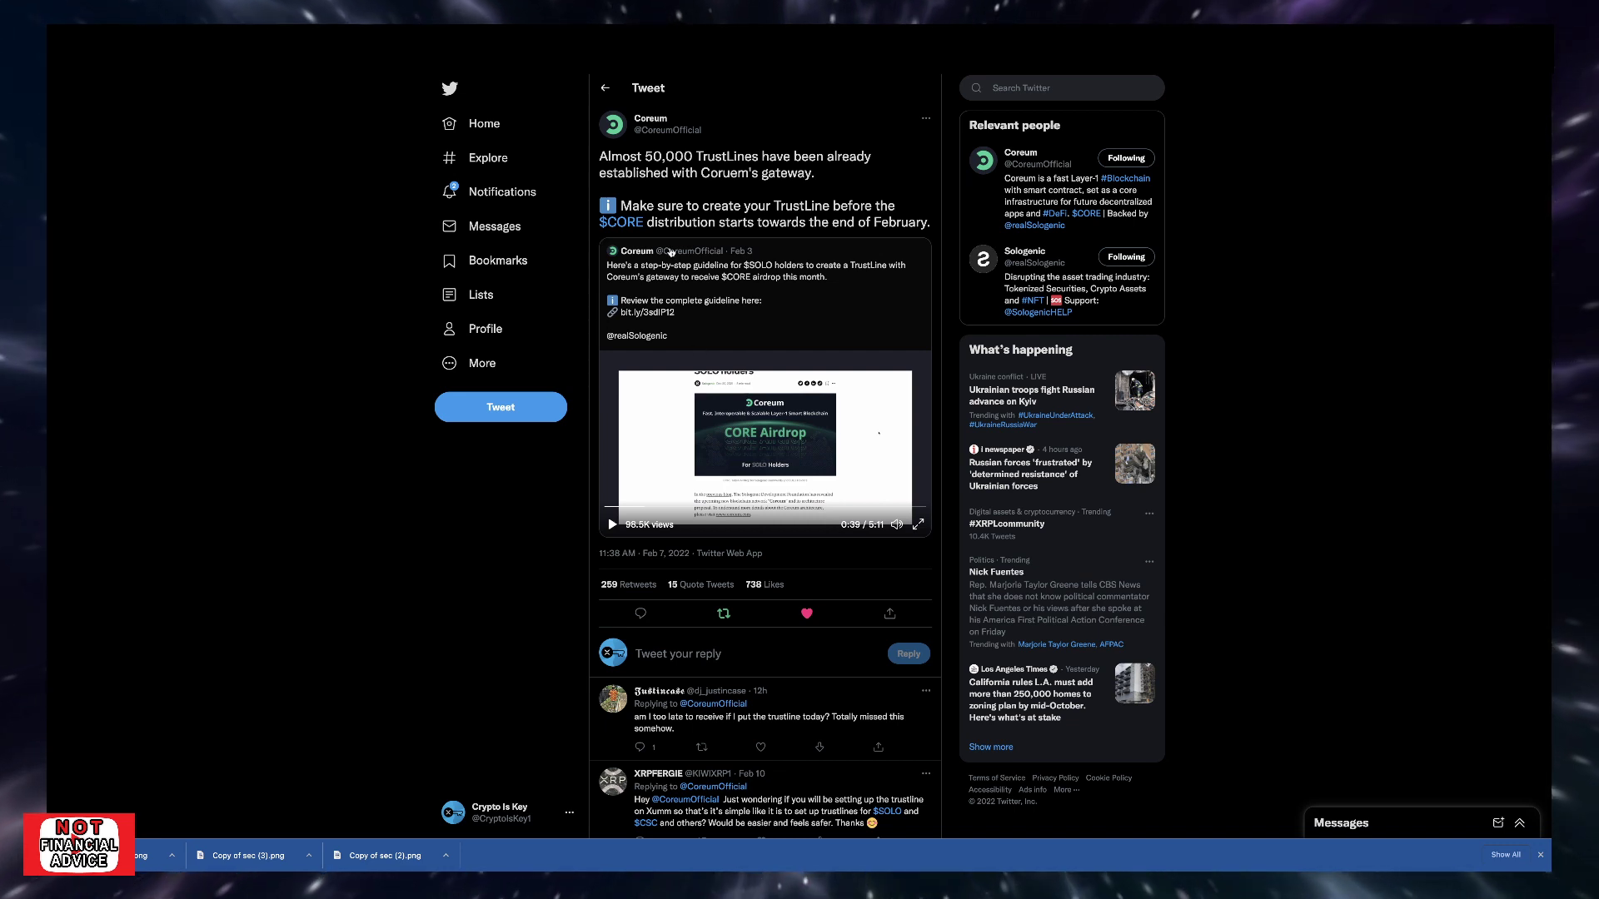
mouse_move(694, 615)
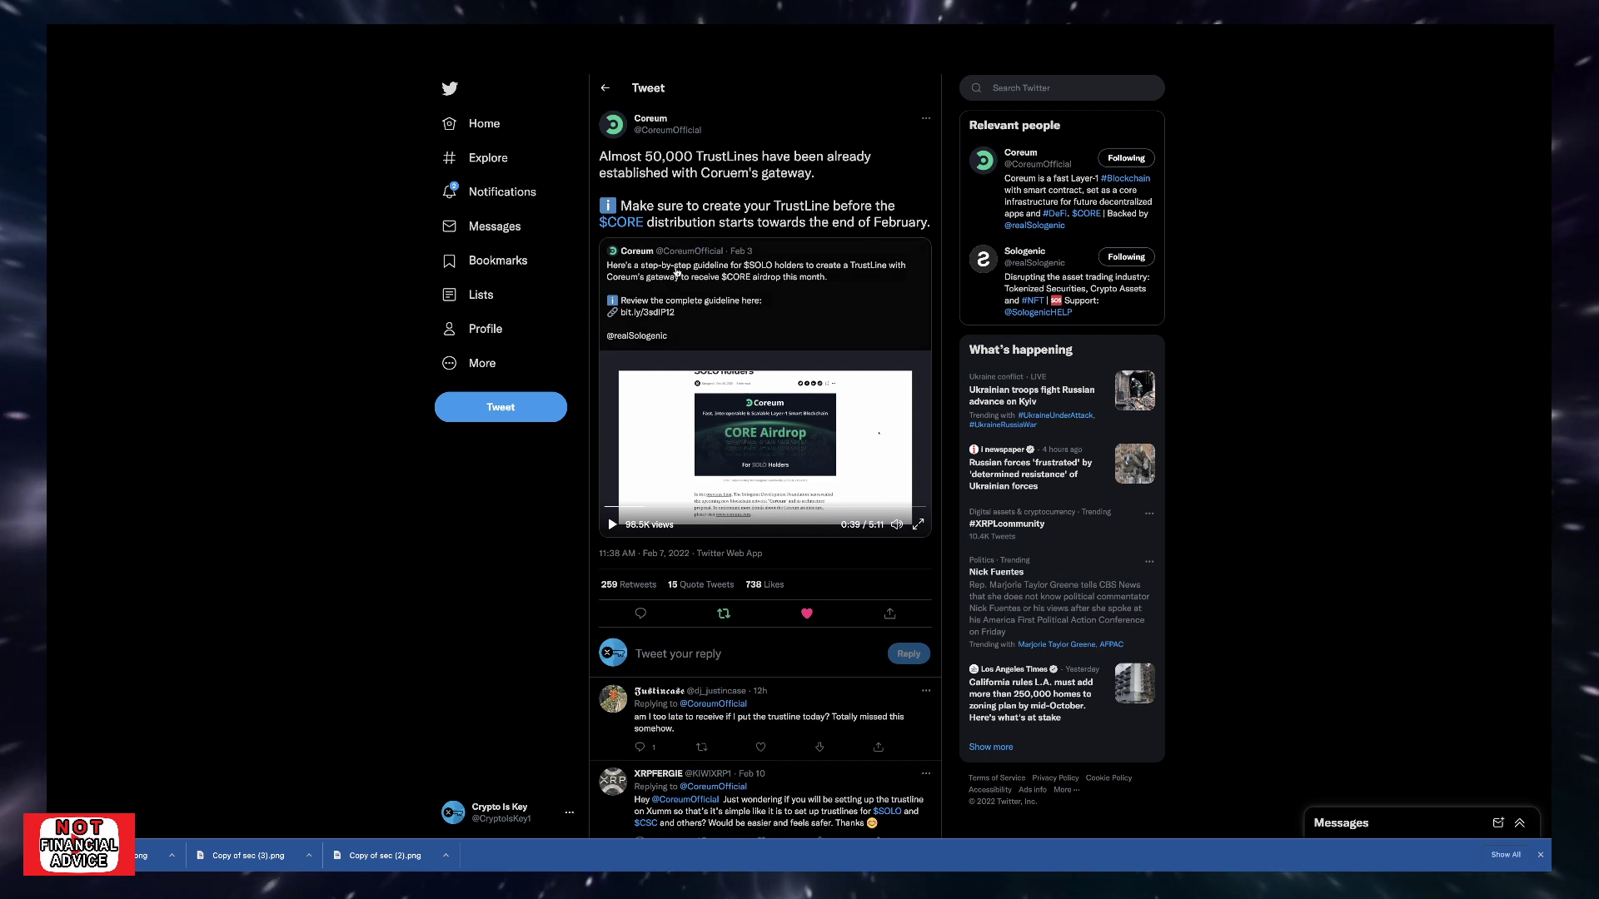
mouse_move(831, 169)
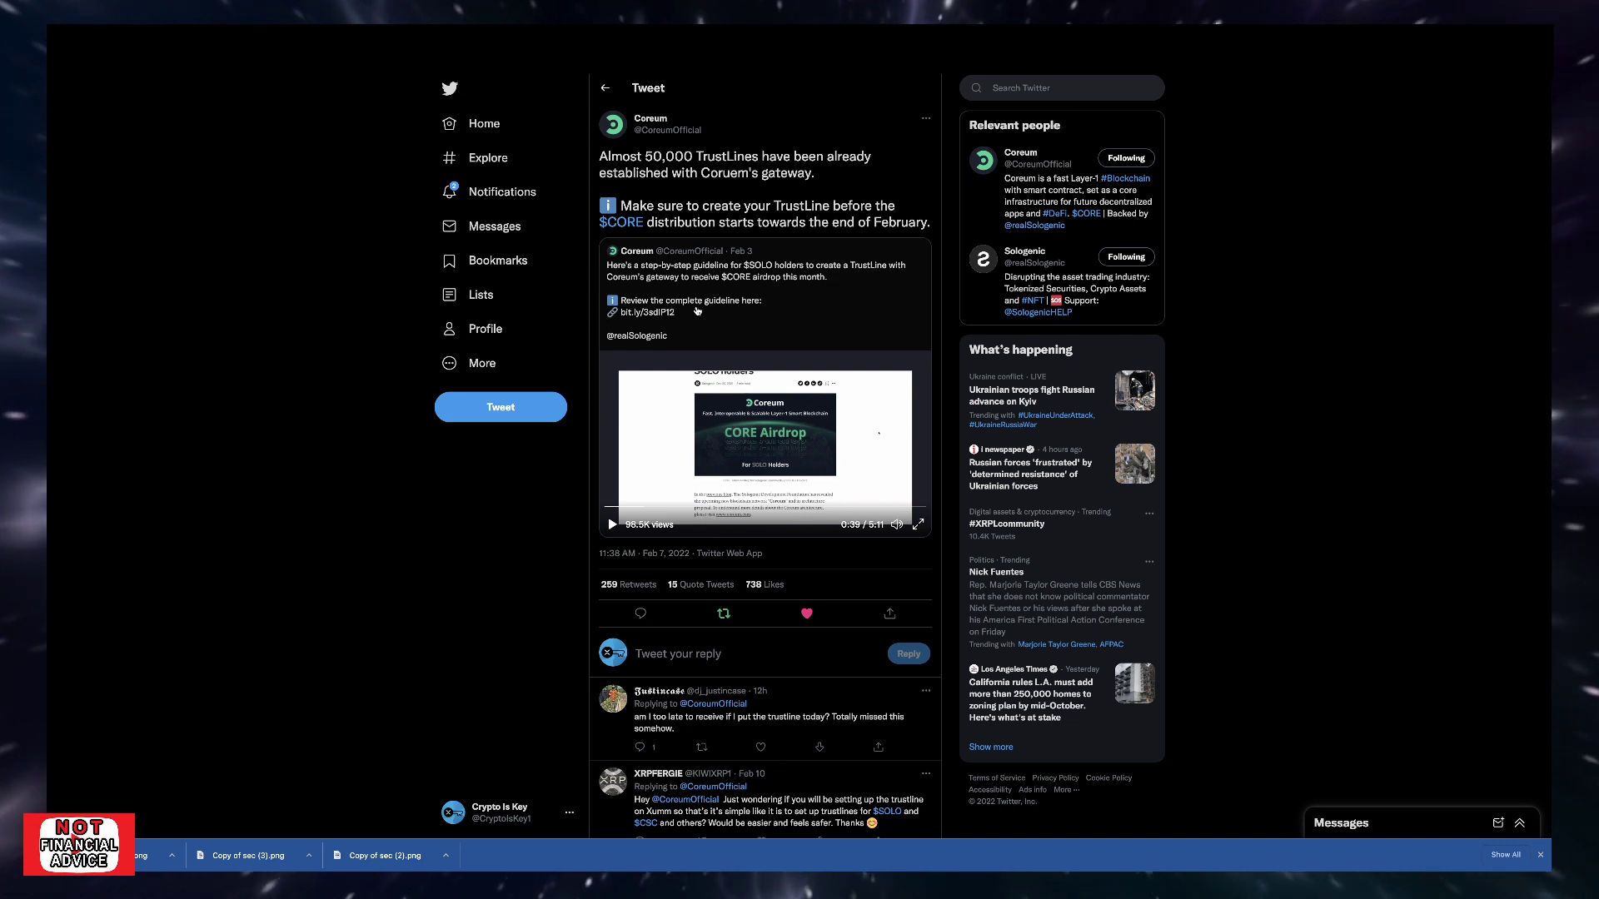
mouse_move(635, 250)
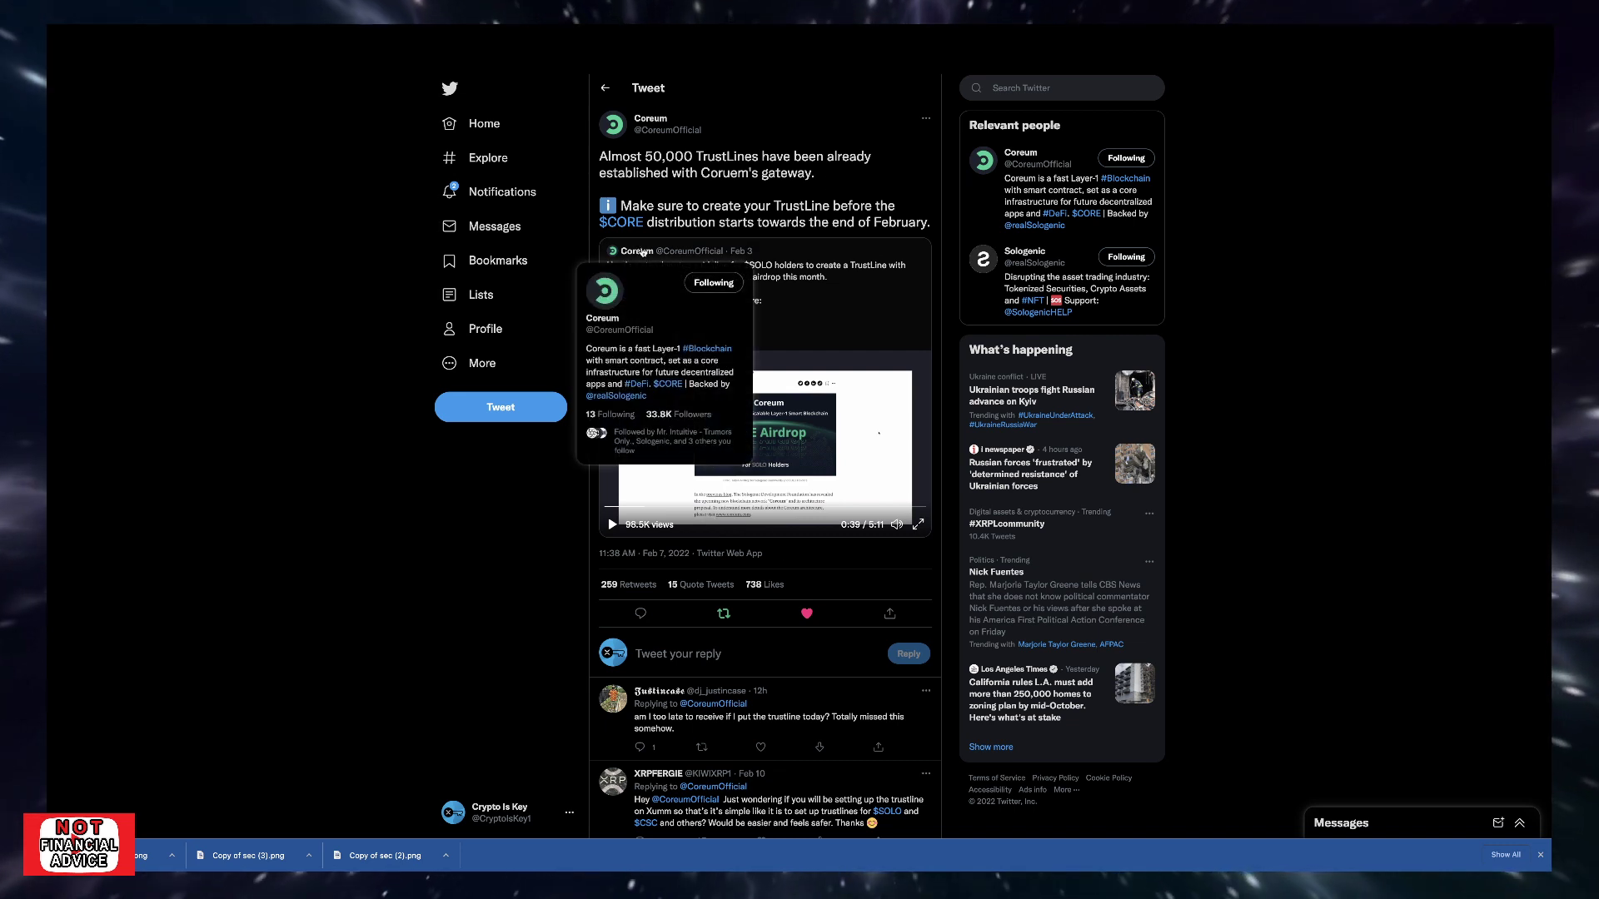
mouse_move(790, 217)
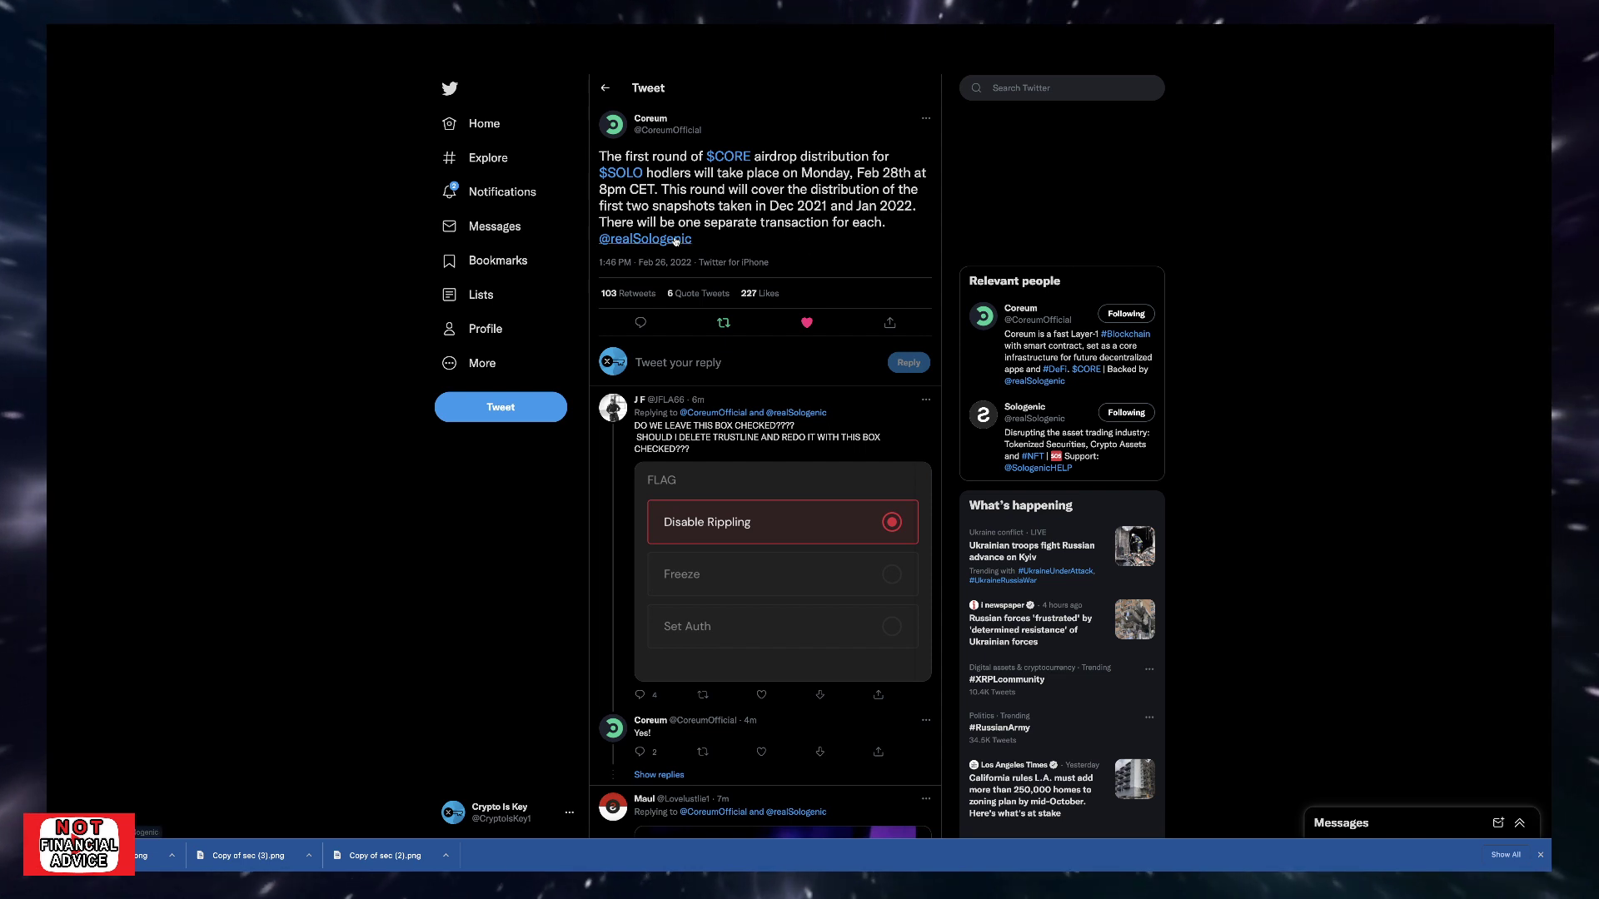
mouse_move(851, 239)
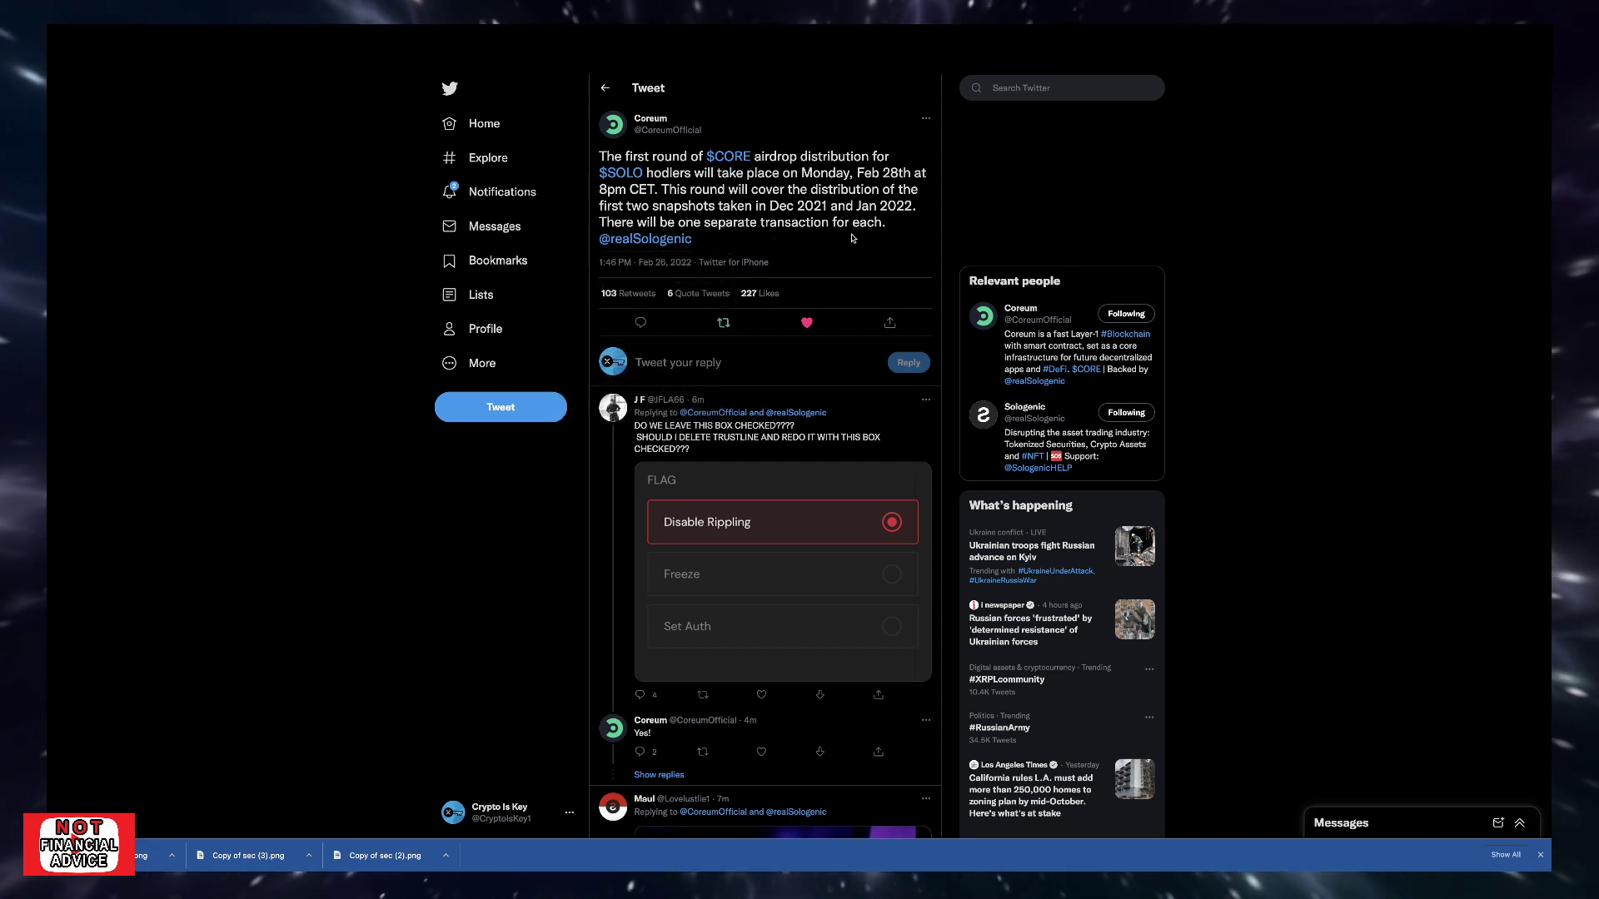